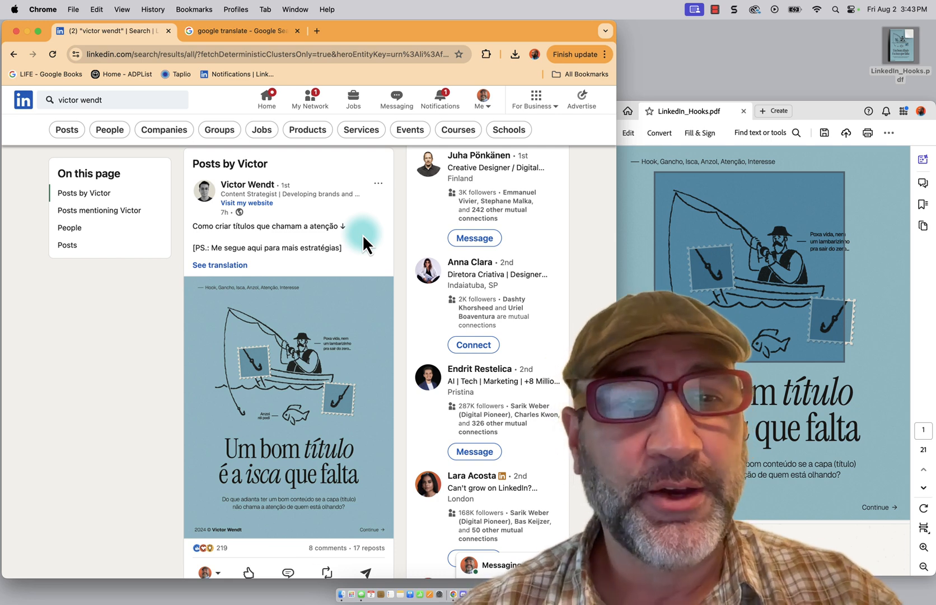
{"action": "mouse_move", "coordinate": [217, 247]}
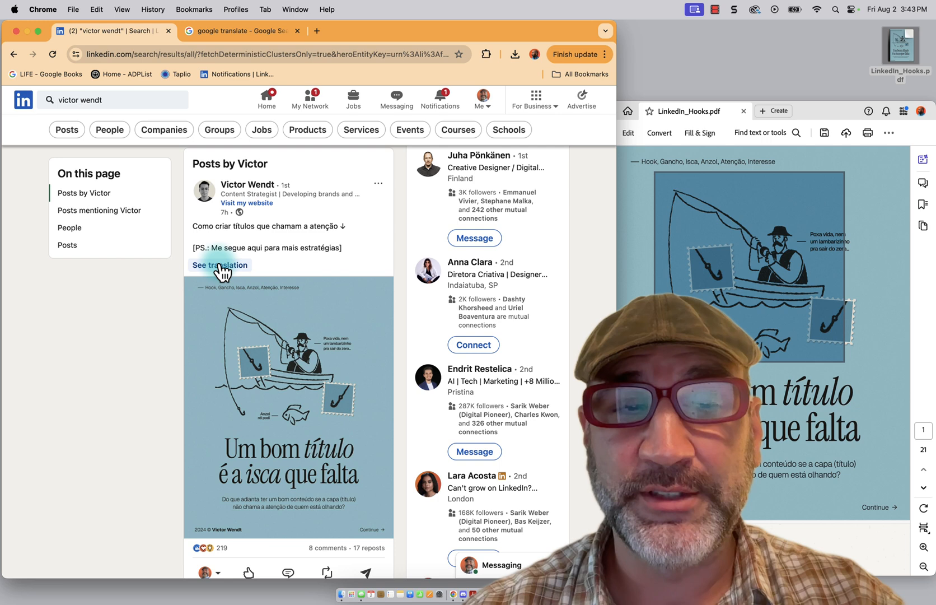
{"action": "left_click", "coordinate": [220, 266]}
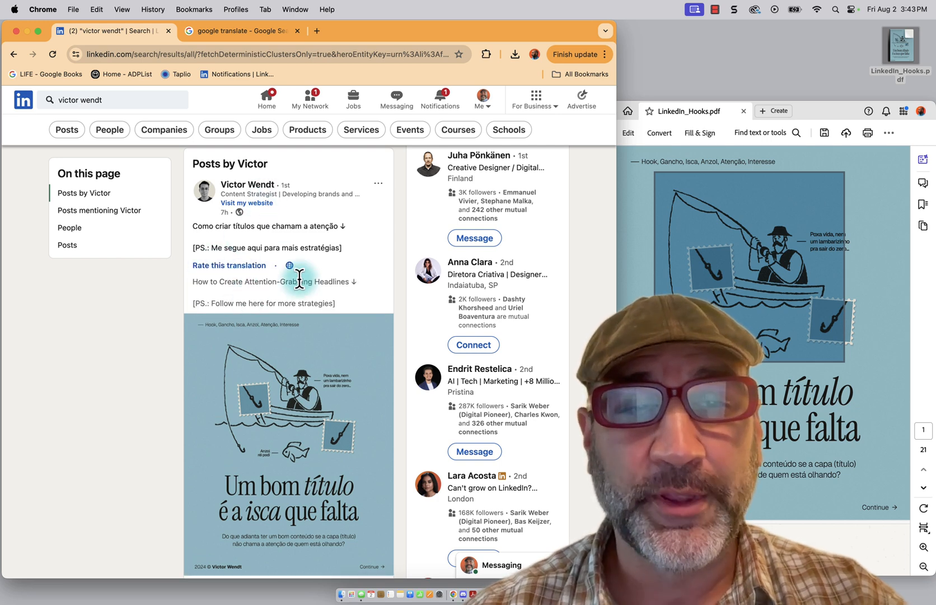
{"action": "scroll", "scroll_direction": "down", "scroll_amount": 3}
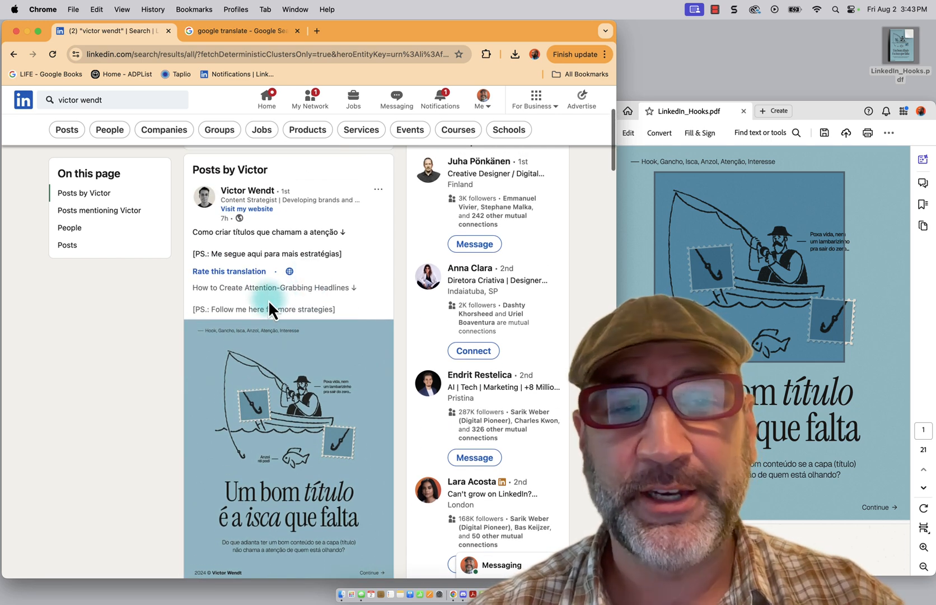
{"action": "mouse_move", "coordinate": [300, 308]}
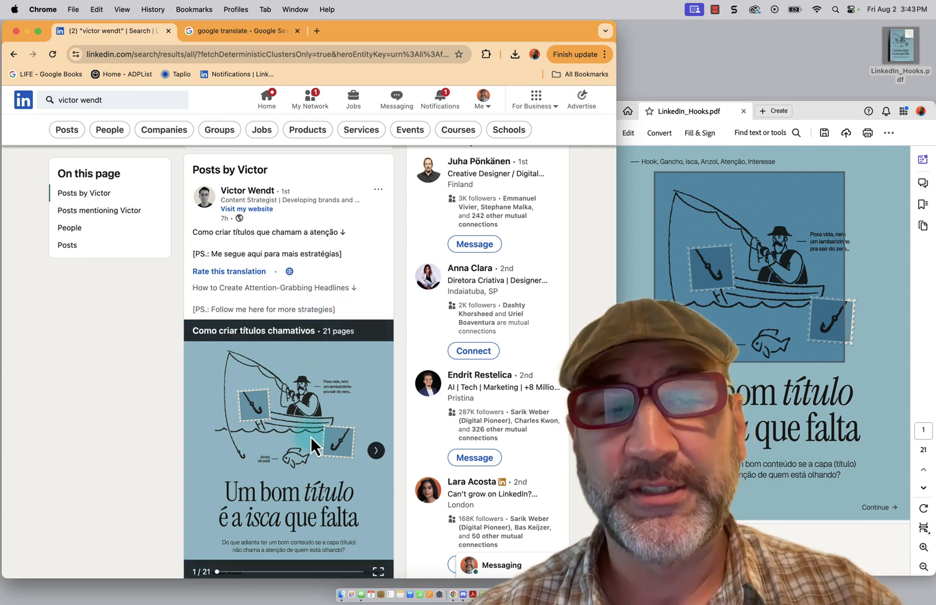
{"action": "left_click", "coordinate": [376, 451]}
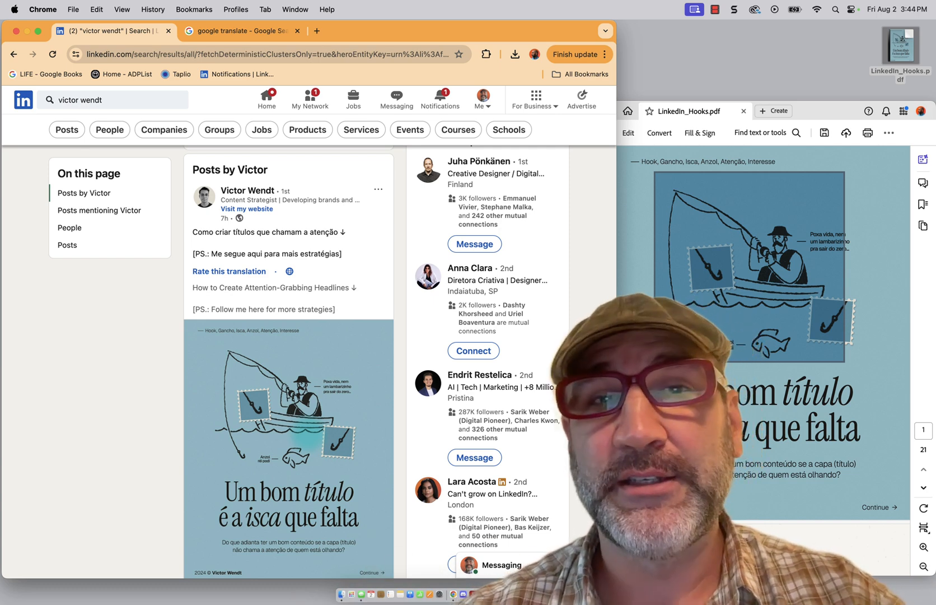
{"action": "scroll", "scroll_direction": "down", "scroll_amount": 3}
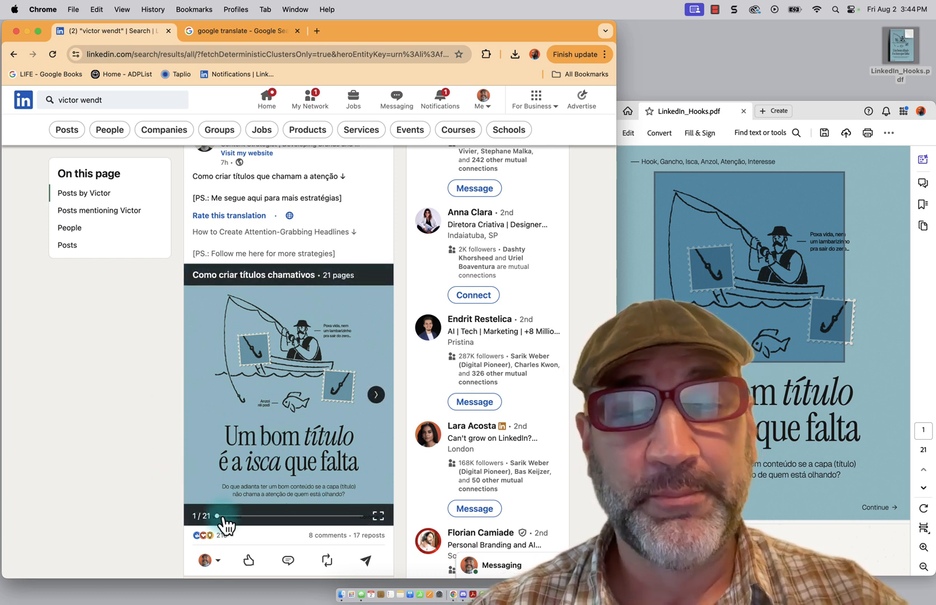
{"action": "mouse_move", "coordinate": [98, 511]}
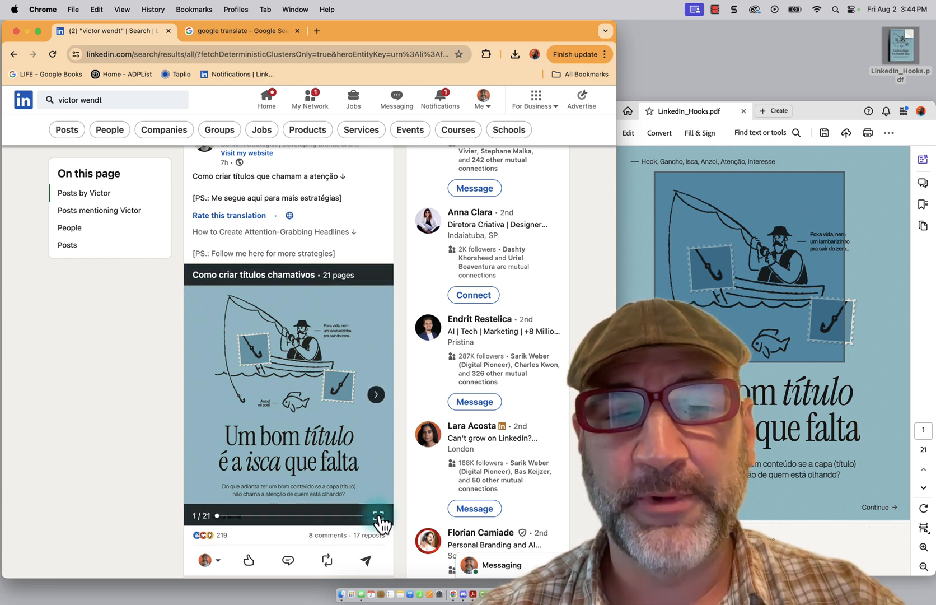
Download the 'Como criar títulos chamativos' carousel from full-screen view as a PDF opening in a new tab
{"action": "left_click", "coordinate": [380, 516]}
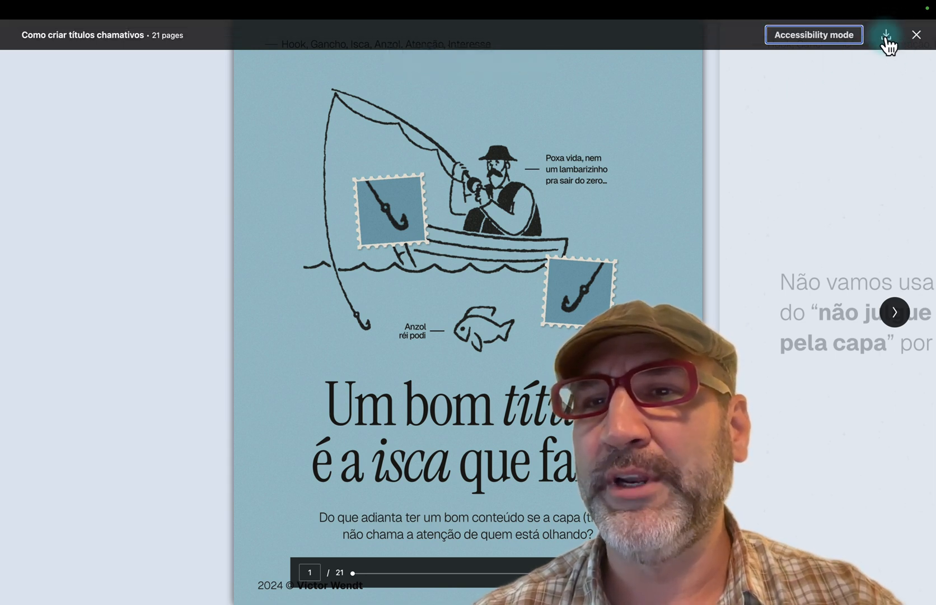
{"action": "left_click", "coordinate": [888, 34]}
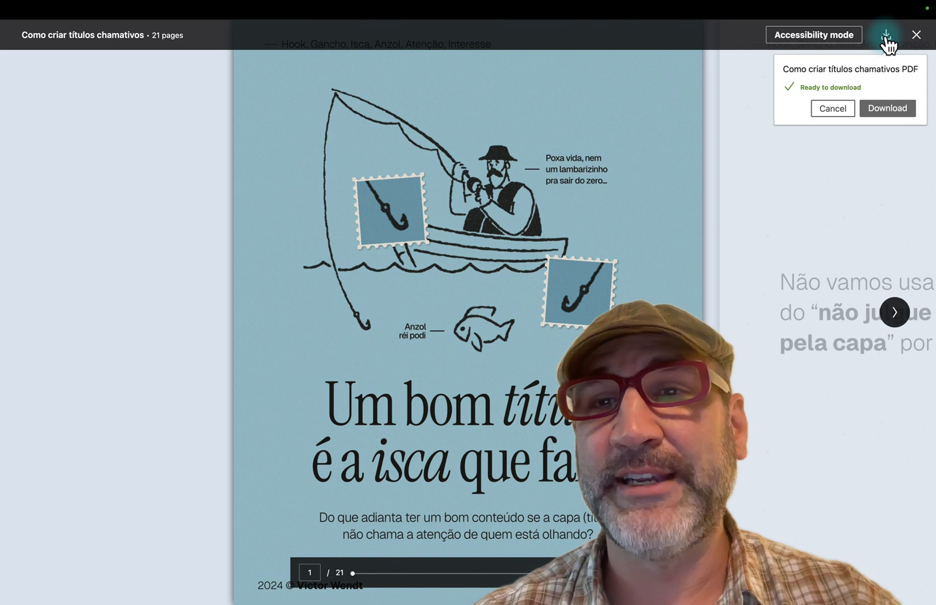
{"action": "left_click", "coordinate": [887, 108]}
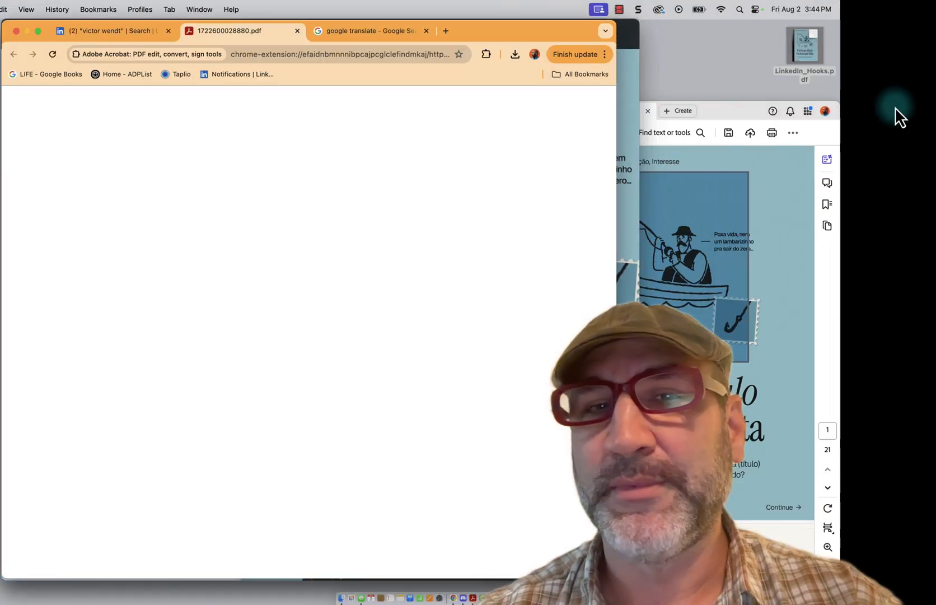
{"action": "left_click", "coordinate": [239, 30]}
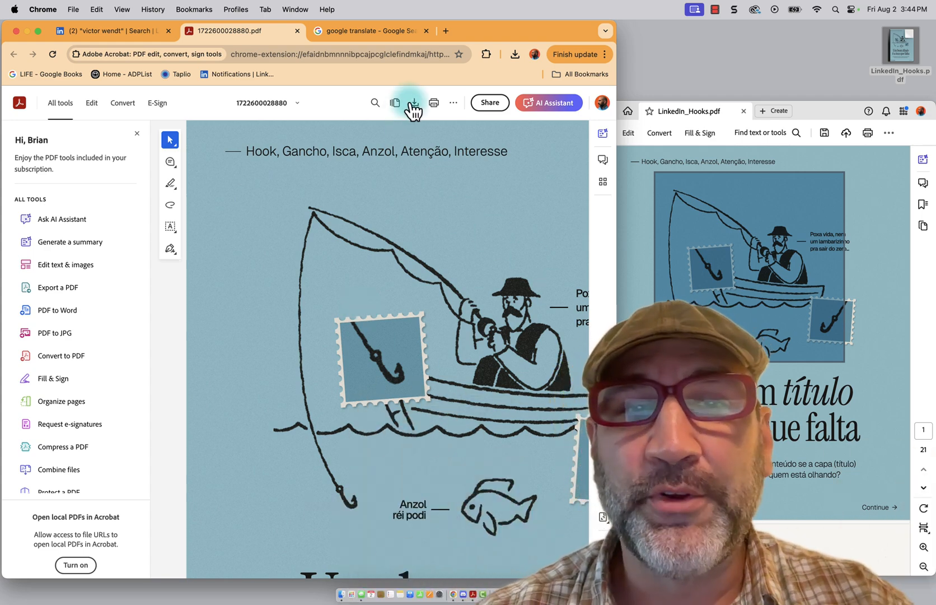
{"action": "mouse_move", "coordinate": [414, 103]}
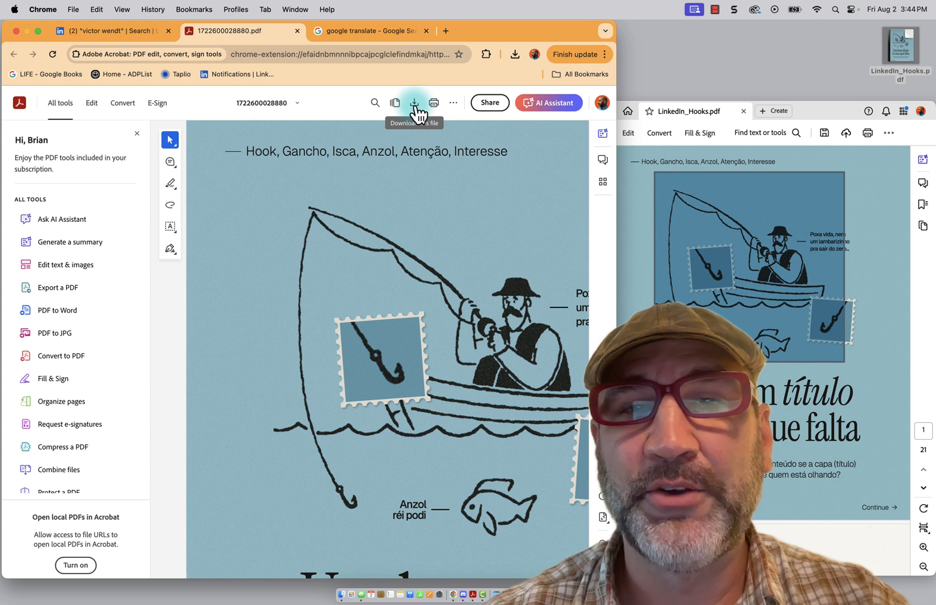
{"action": "mouse_move", "coordinate": [891, 34]}
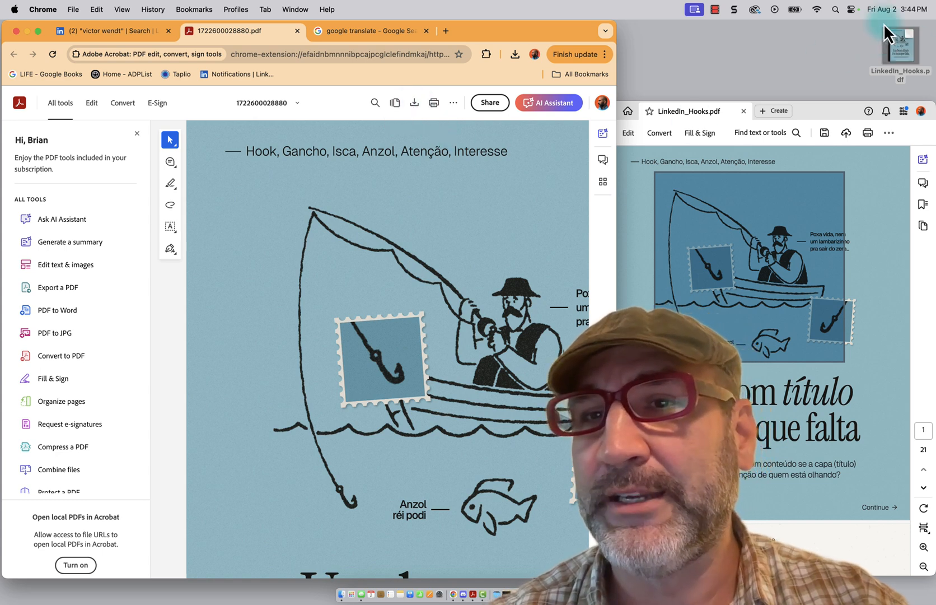
{"action": "mouse_move", "coordinate": [298, 31]}
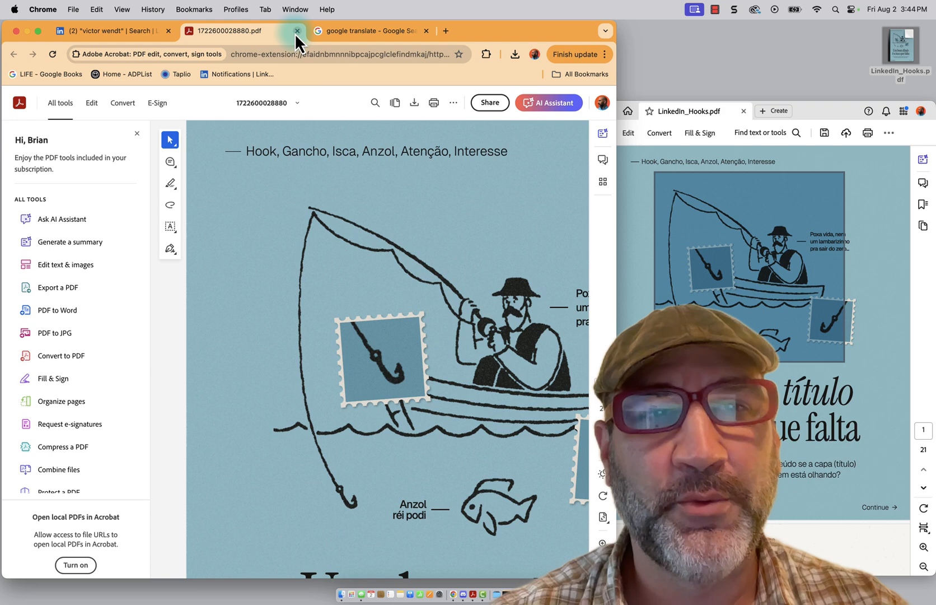
Close the PDF tab and reach the 'Translate documents' steps in Google Translate's help article
{"action": "left_click", "coordinate": [297, 30]}
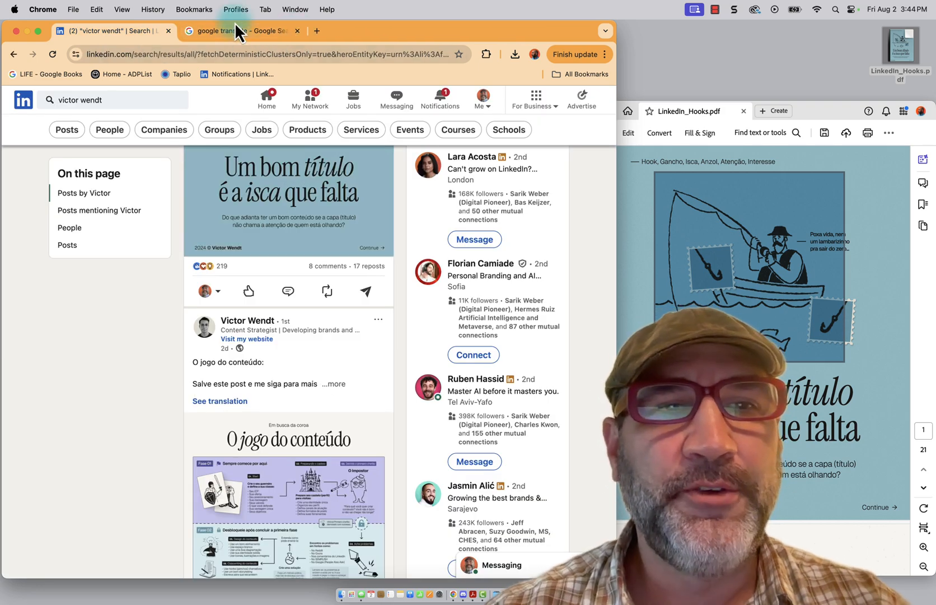
{"action": "left_click", "coordinate": [239, 30]}
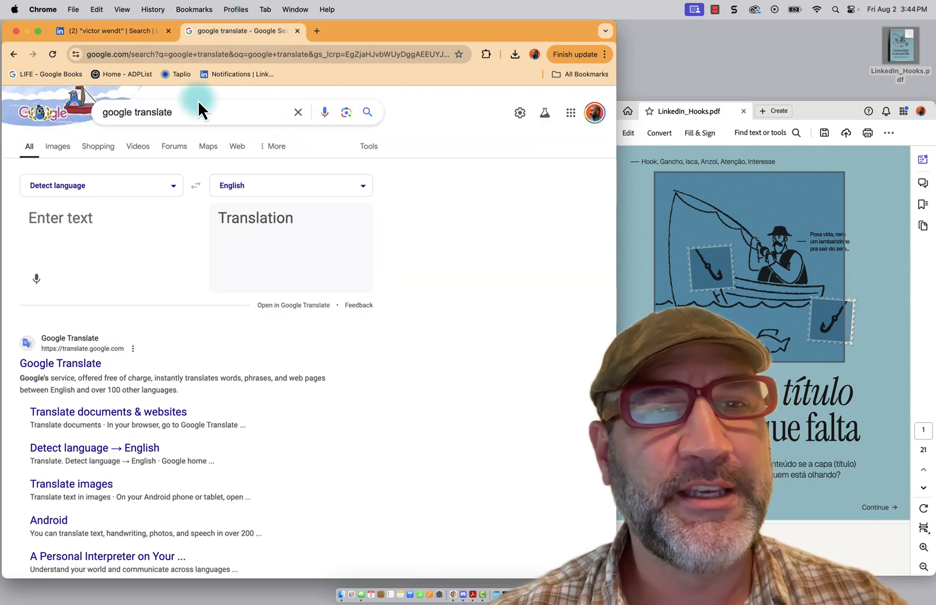
{"action": "mouse_move", "coordinate": [36, 263]}
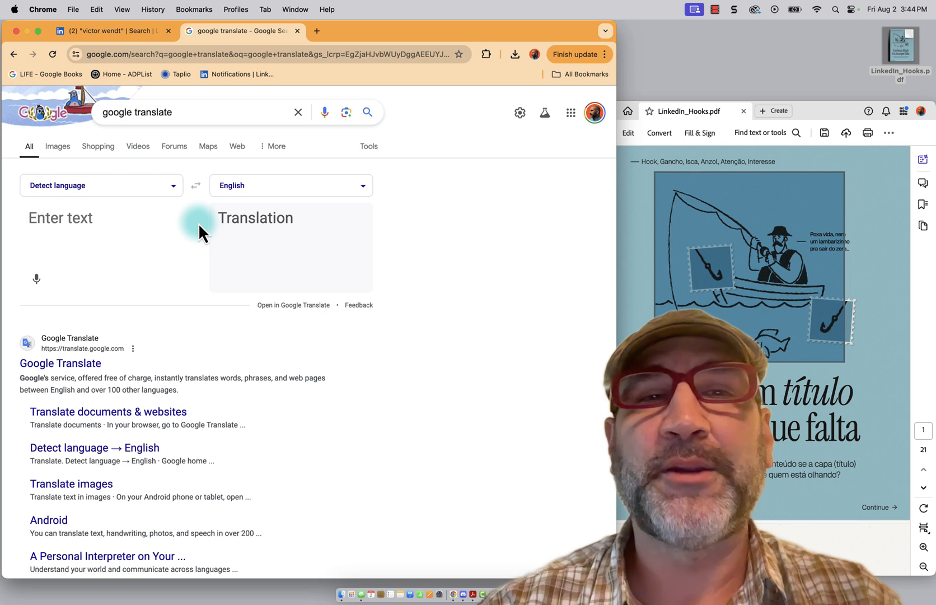
{"action": "mouse_move", "coordinate": [113, 373]}
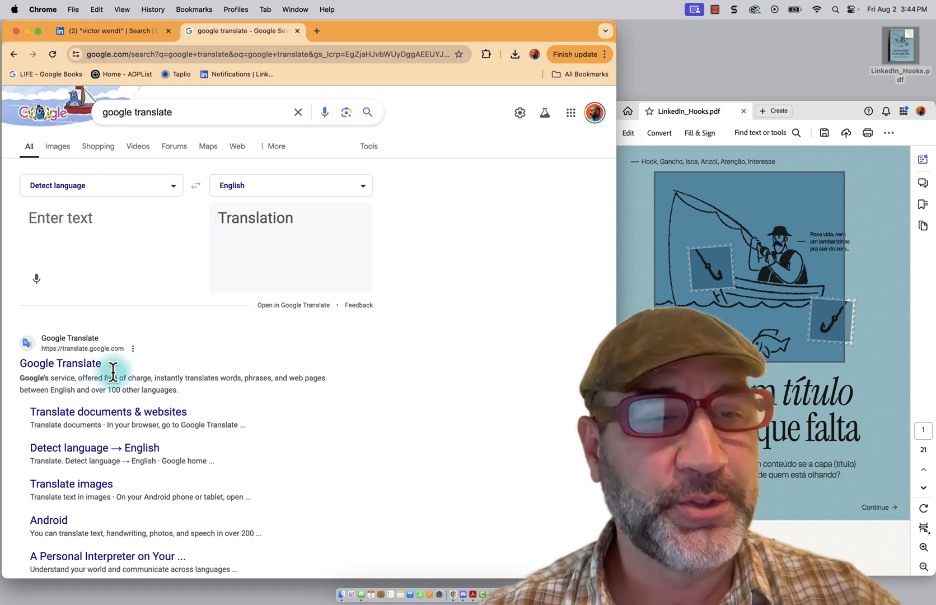
{"action": "mouse_move", "coordinate": [90, 429]}
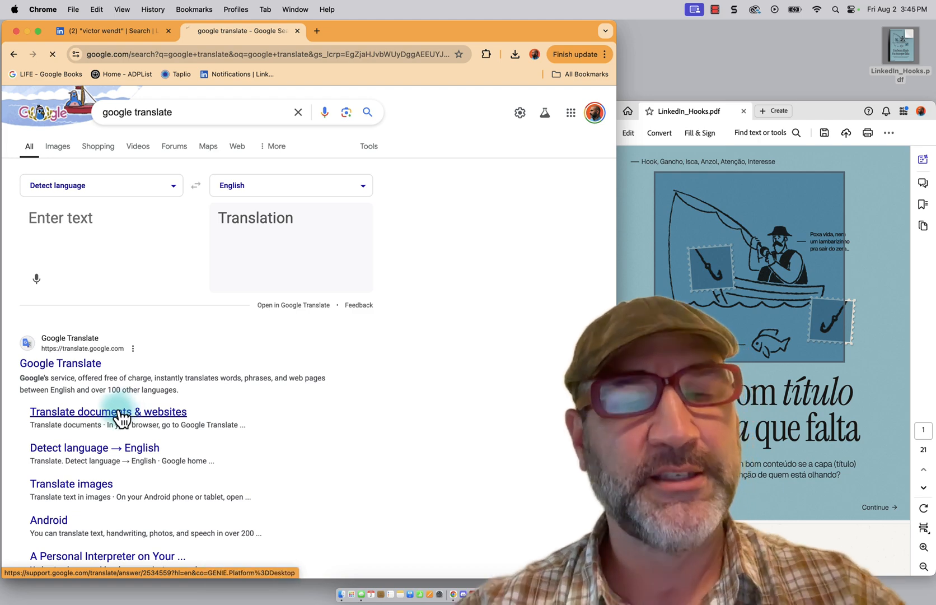
{"action": "left_click", "coordinate": [107, 411]}
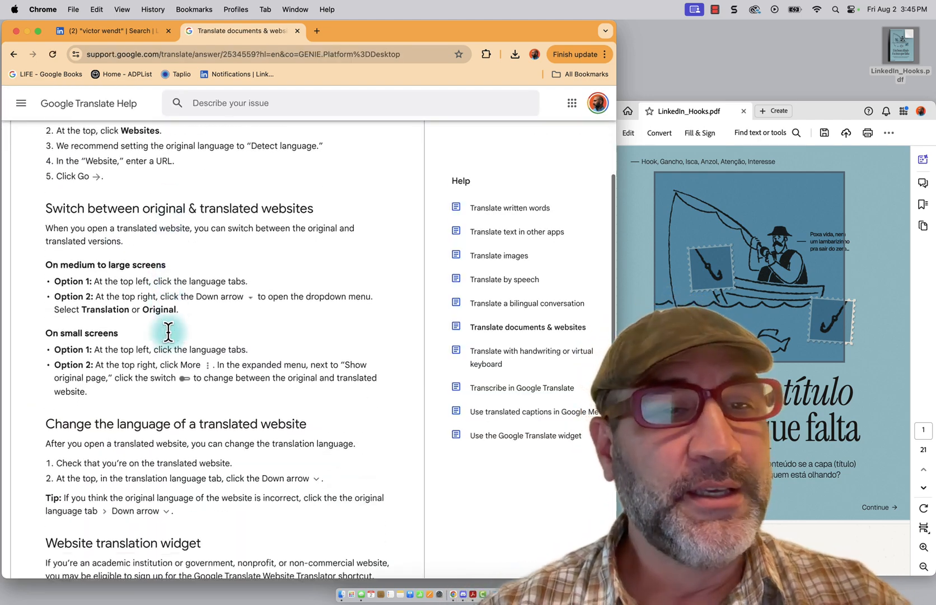
{"action": "scroll", "scroll_direction": "down", "scroll_amount": 3}
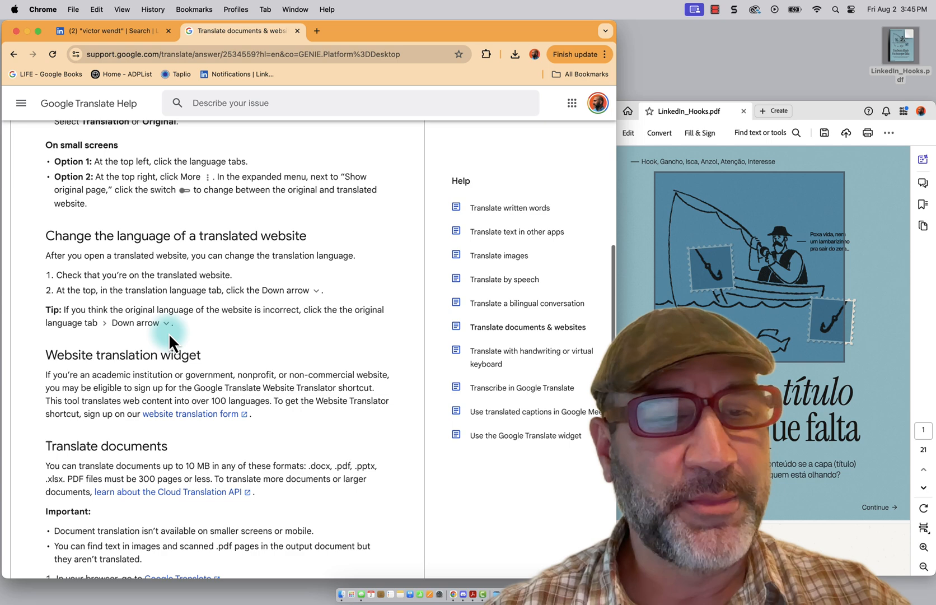
{"action": "scroll", "scroll_direction": "down", "scroll_amount": 3}
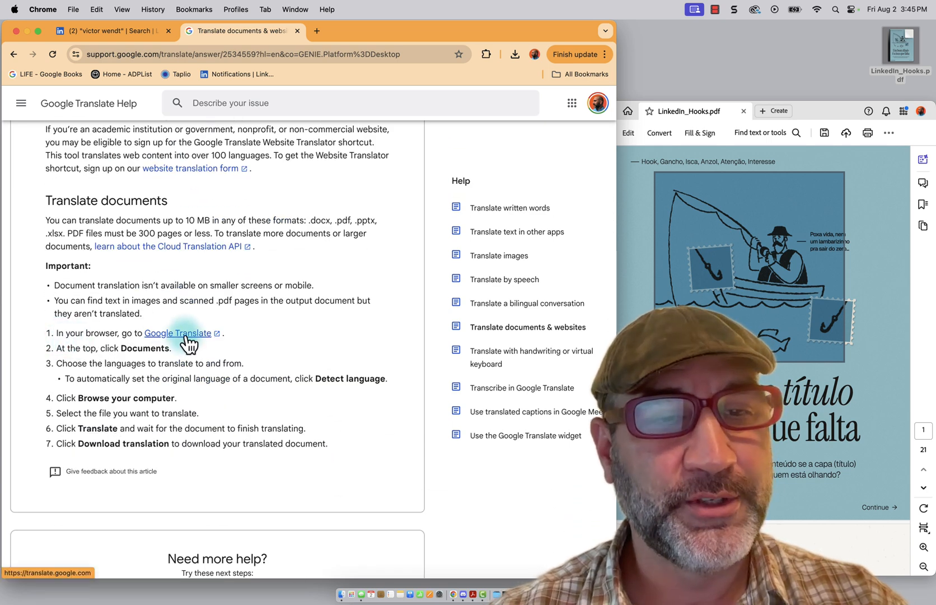
Upload LinkedIn_Hooks.pdf to Google Translate's Documents tab and translate it into English
{"action": "left_click", "coordinate": [177, 333]}
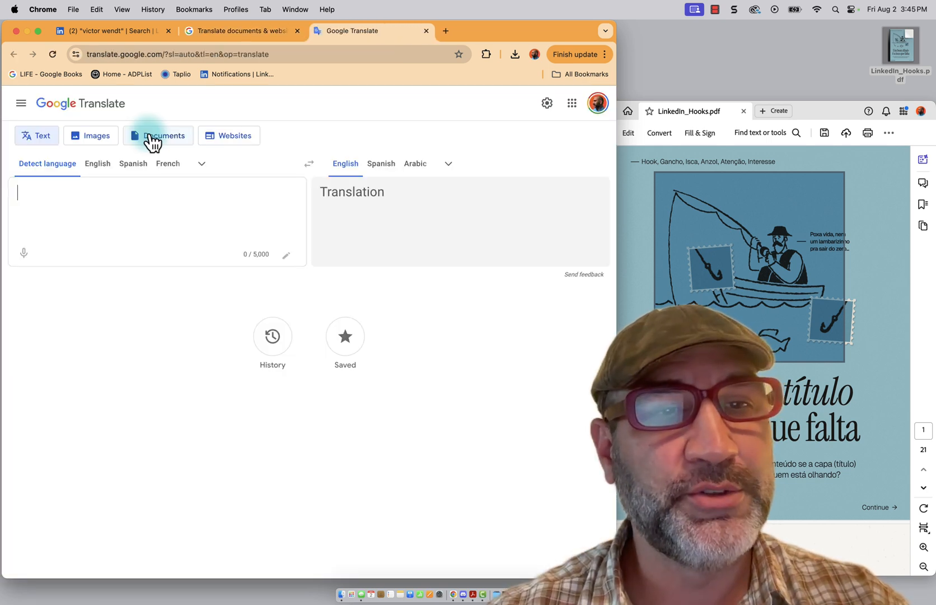
{"action": "left_click", "coordinate": [158, 135]}
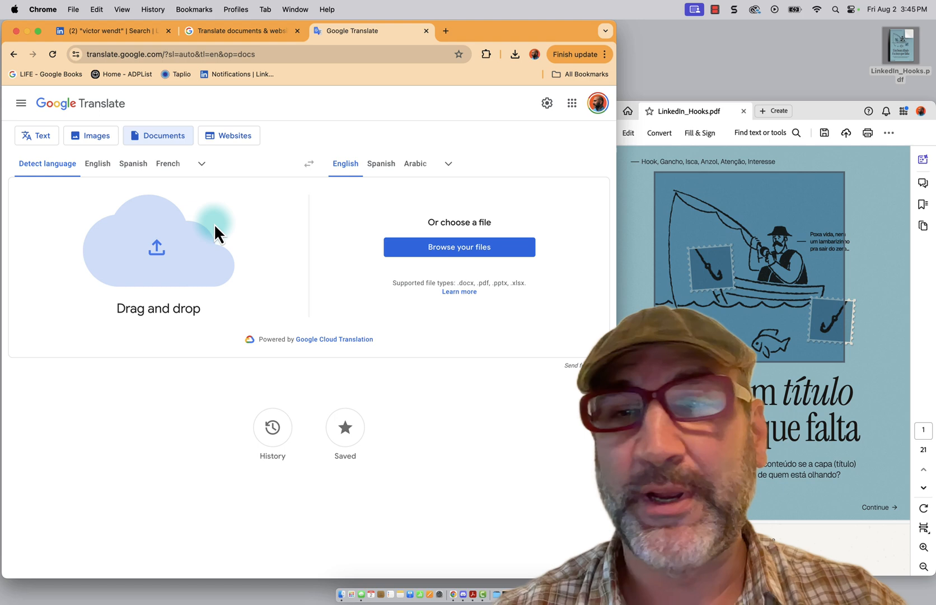
{"action": "mouse_move", "coordinate": [854, 66]}
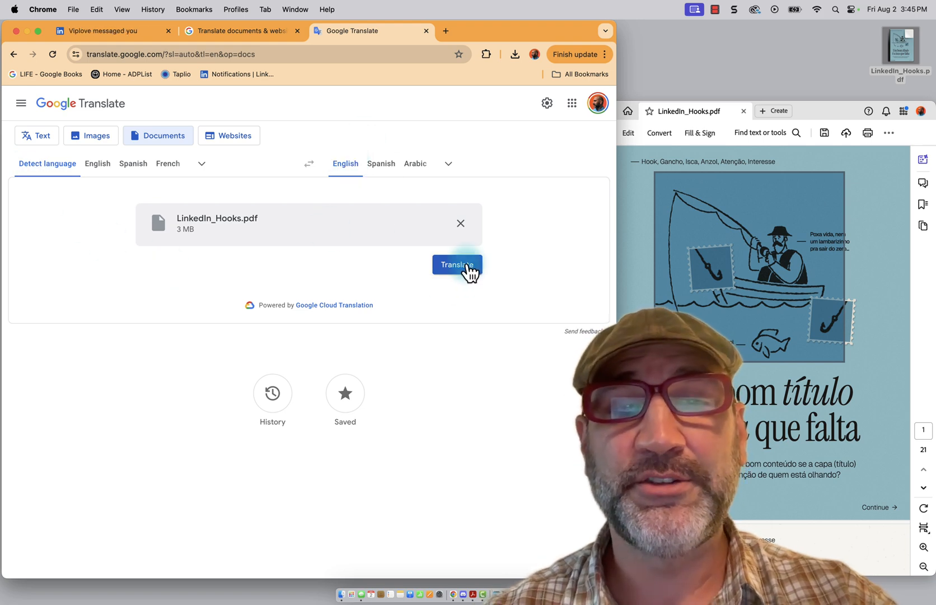
{"action": "left_click", "coordinate": [457, 264]}
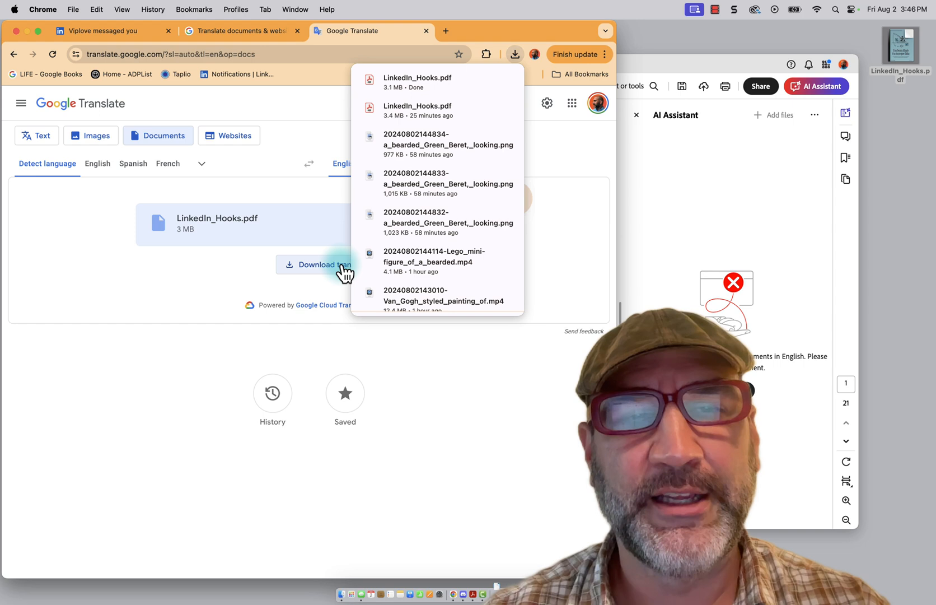
{"action": "mouse_move", "coordinate": [445, 142]}
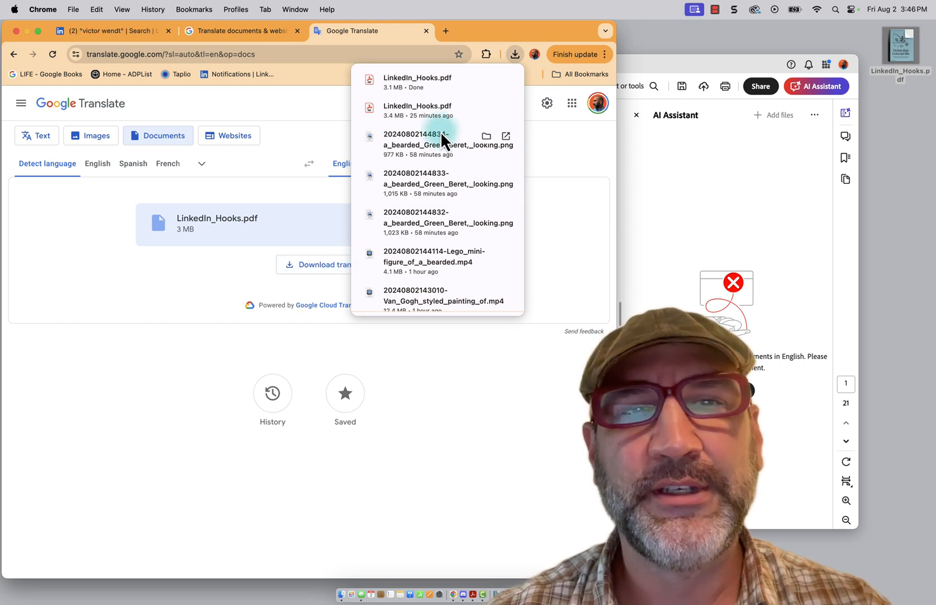
{"action": "mouse_move", "coordinate": [430, 84]}
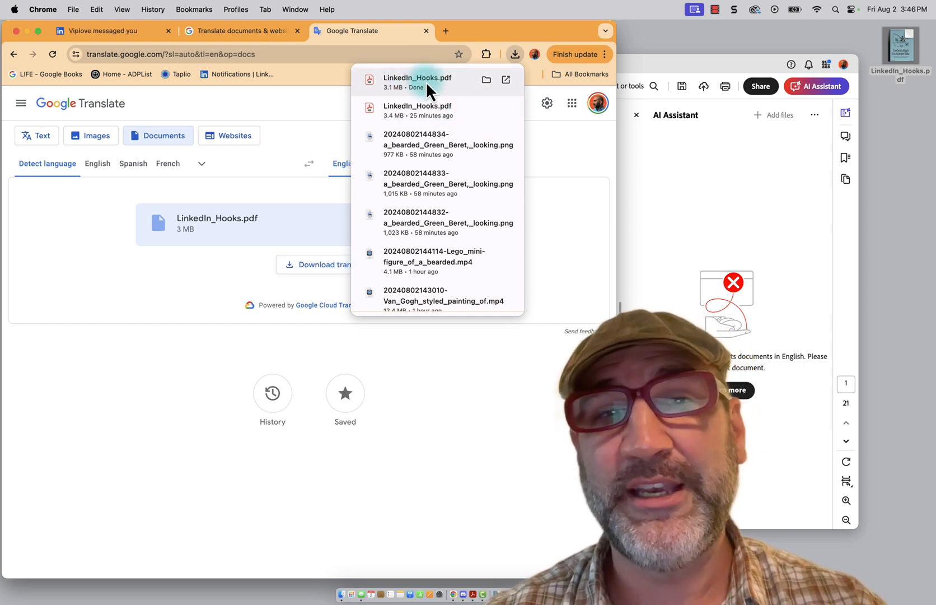
View the downloaded translated LinkedIn_Hooks.pdf without switching to Acrobat and read through its pages
{"action": "left_click", "coordinate": [506, 80]}
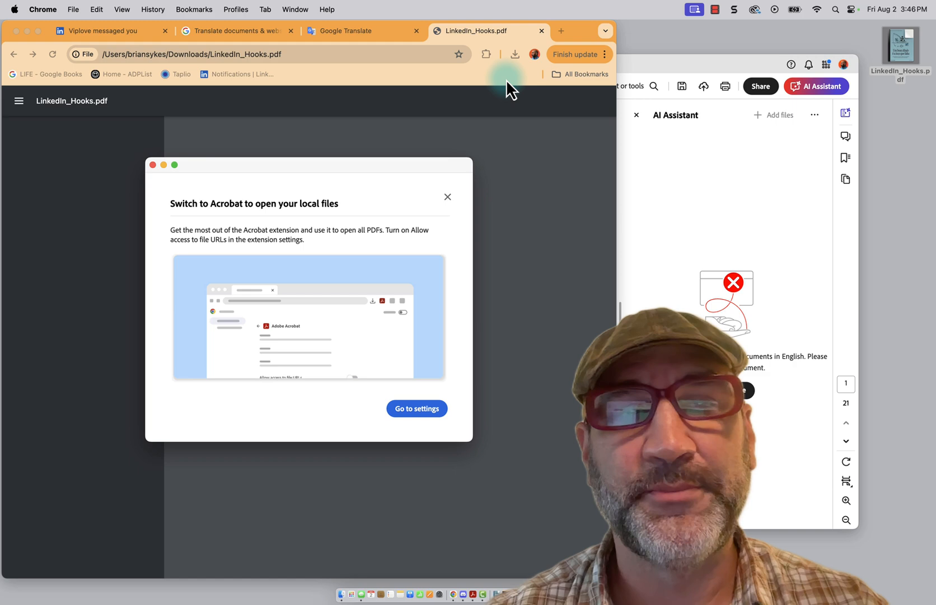
{"action": "left_click", "coordinate": [448, 197]}
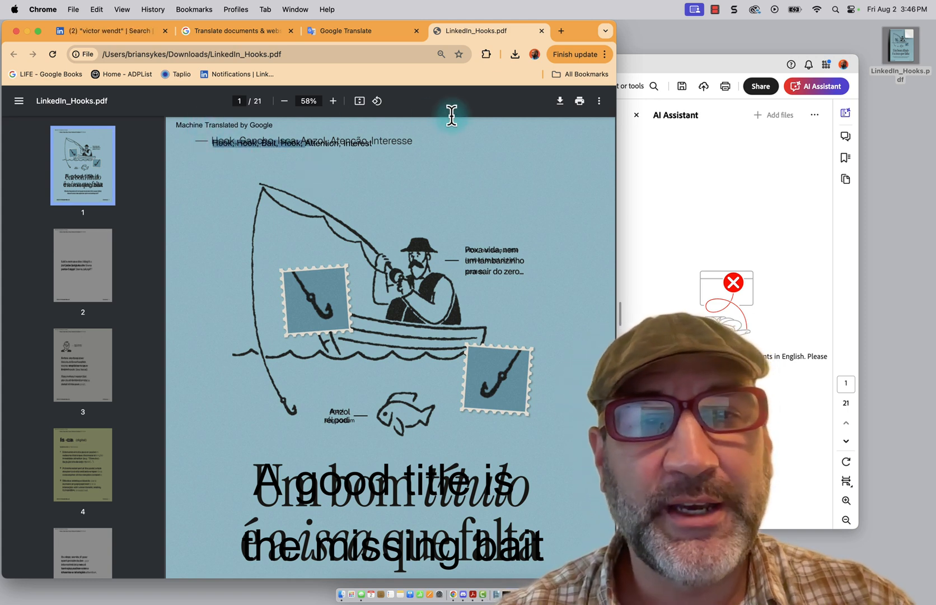
{"action": "scroll", "scroll_direction": "down", "scroll_amount": 3}
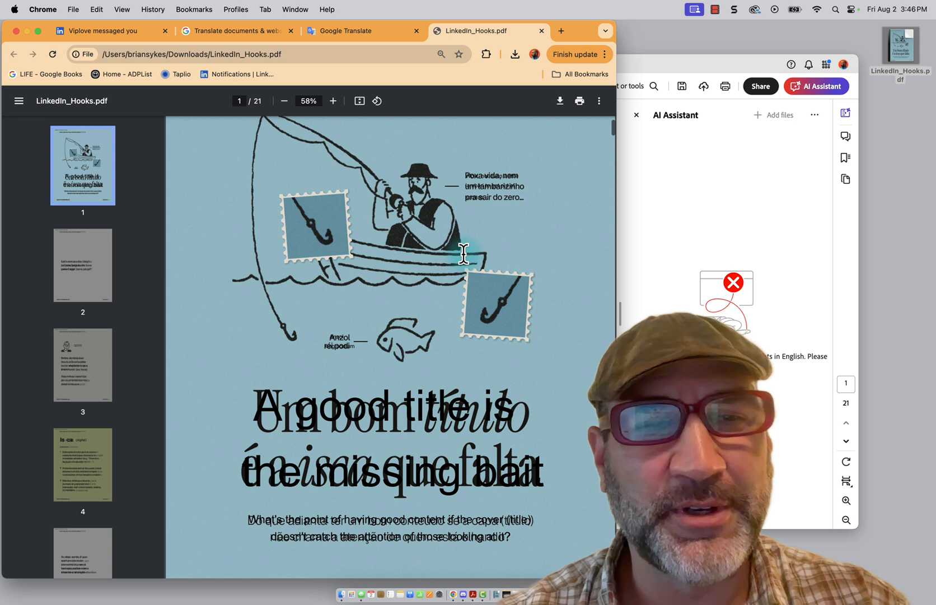
{"action": "scroll", "scroll_direction": "down", "scroll_amount": 3}
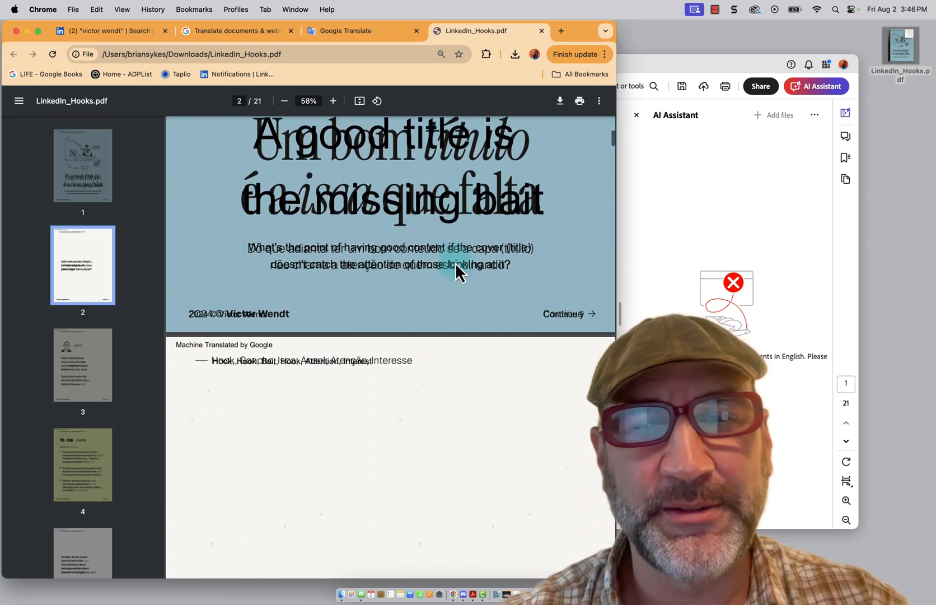
{"action": "scroll", "scroll_direction": "down", "scroll_amount": 3}
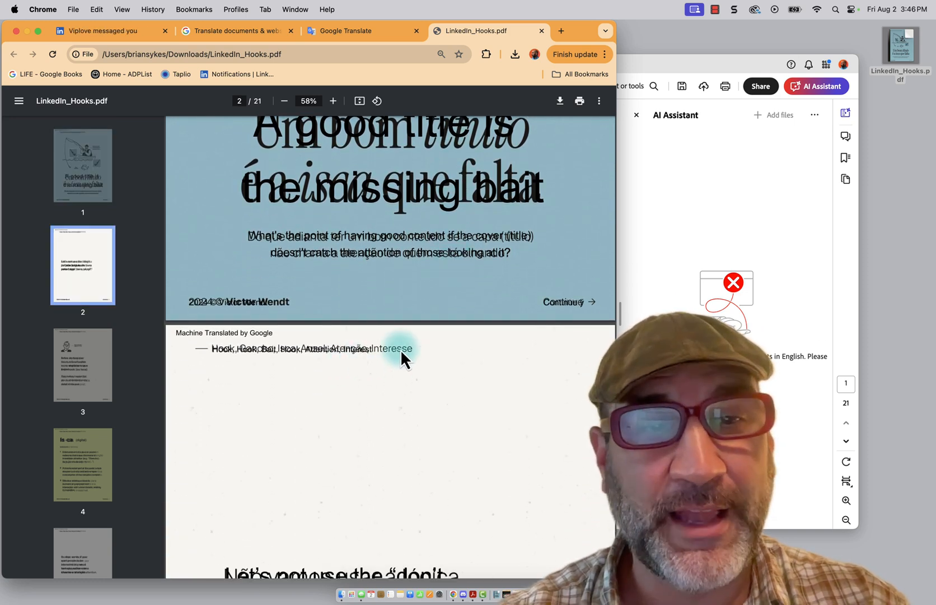
{"action": "scroll", "scroll_direction": "down", "scroll_amount": 3}
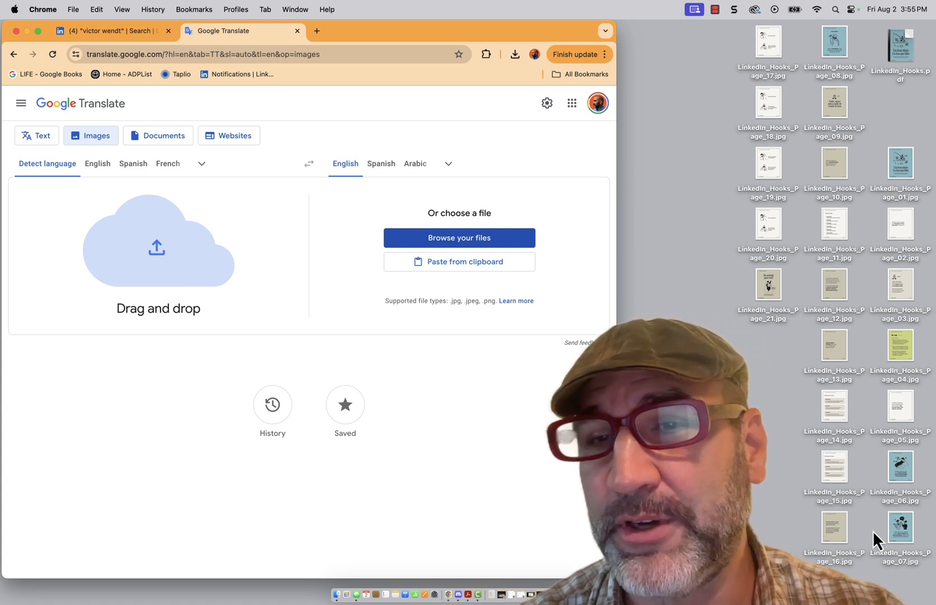
{"action": "mouse_move", "coordinate": [750, 30]}
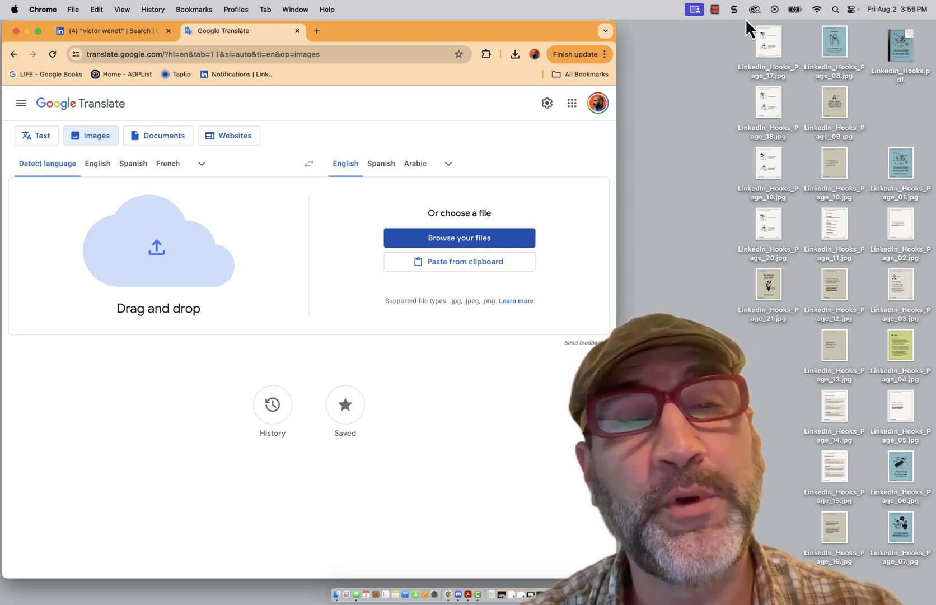
{"action": "mouse_move", "coordinate": [104, 107]}
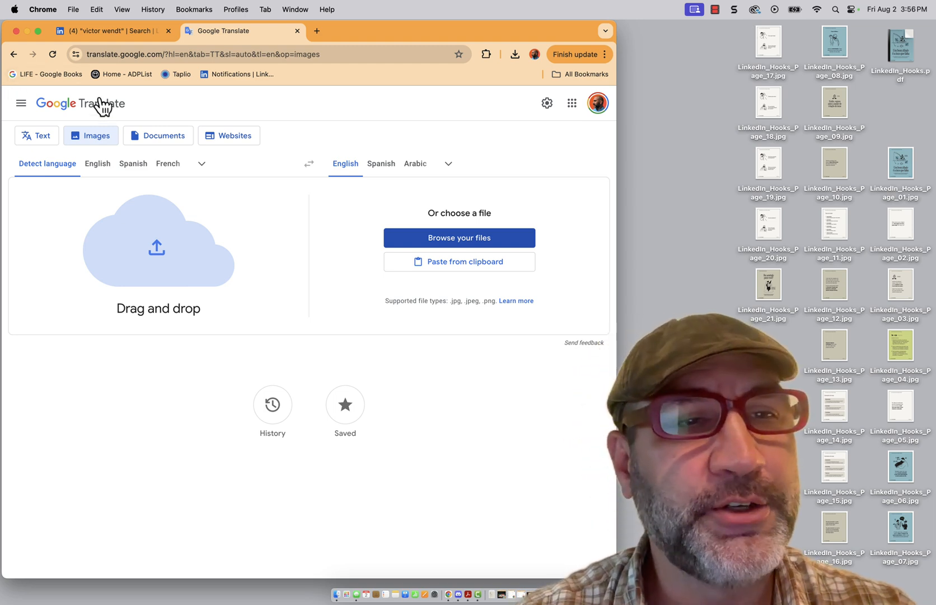
{"action": "mouse_move", "coordinate": [598, 223]}
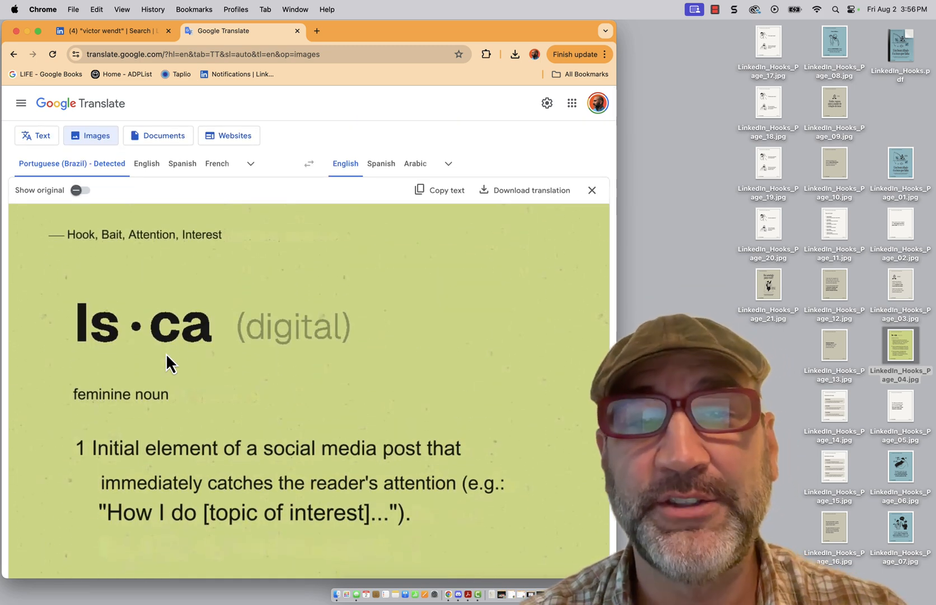
Translate a carousel page JPG from Portuguese (Brazil) into English in the Images tab
{"action": "left_click", "coordinate": [514, 53]}
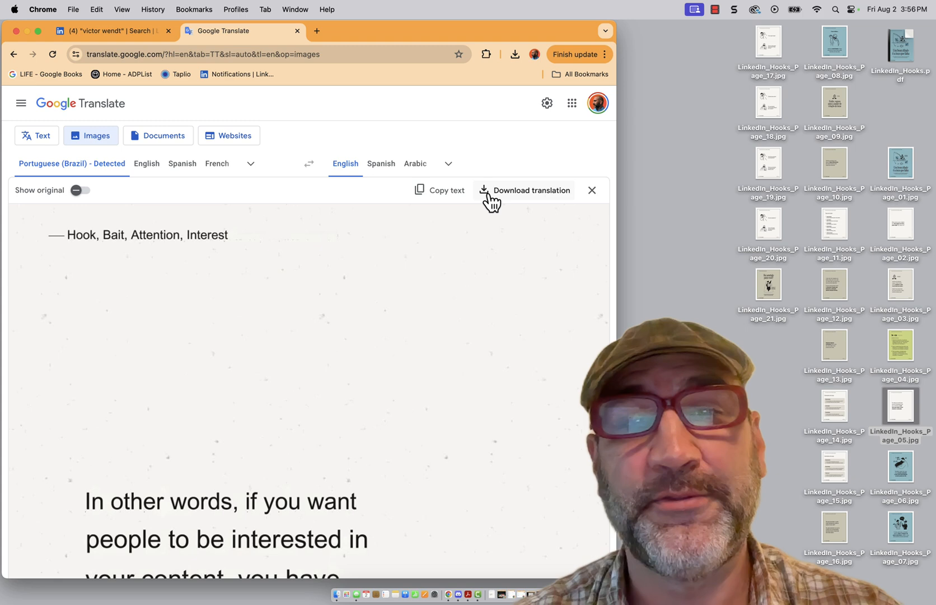
{"action": "mouse_move", "coordinate": [592, 190]}
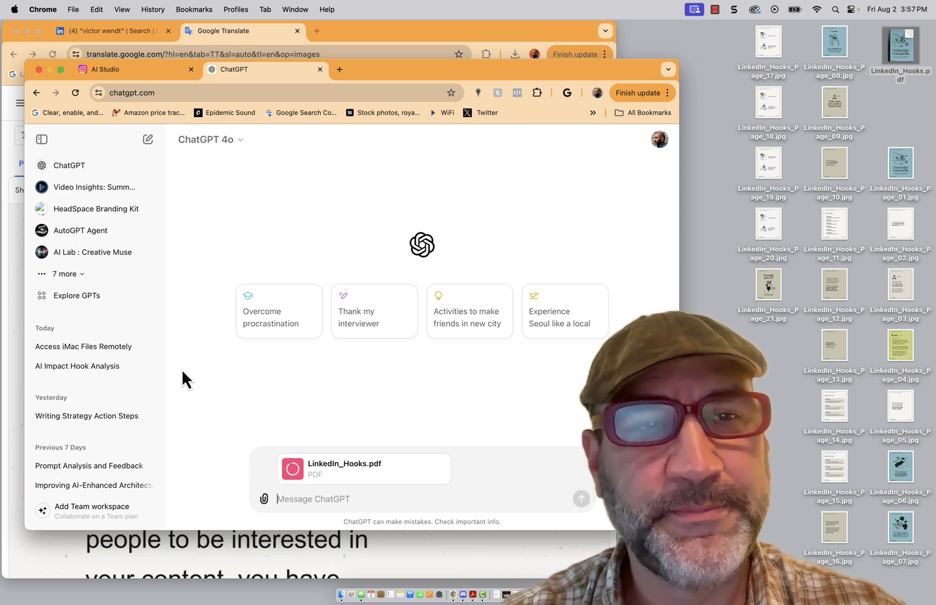
Ask ChatGPT for an English breakdown of all key points in the attached non-English document and read the reply
{"action": "type", "text": "The following document is not in English. Can"}
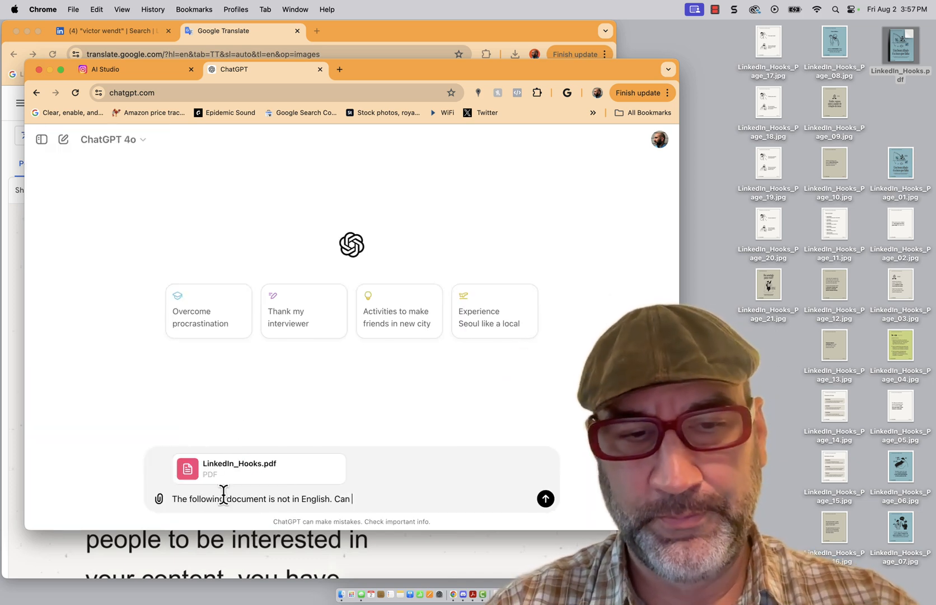
{"action": "type", "text": "you provide a breakdown in English of all the key points?"}
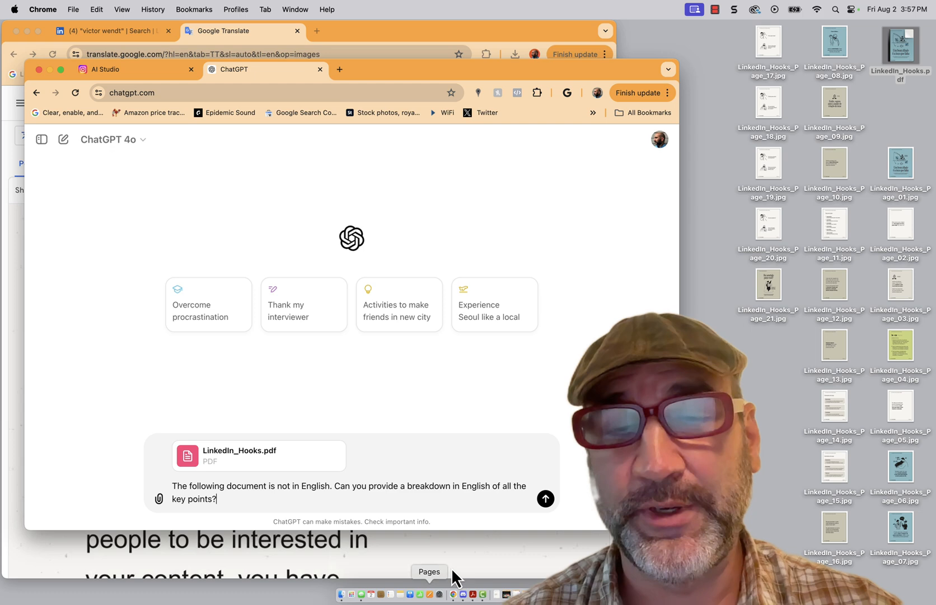
{"action": "left_click", "coordinate": [545, 499]}
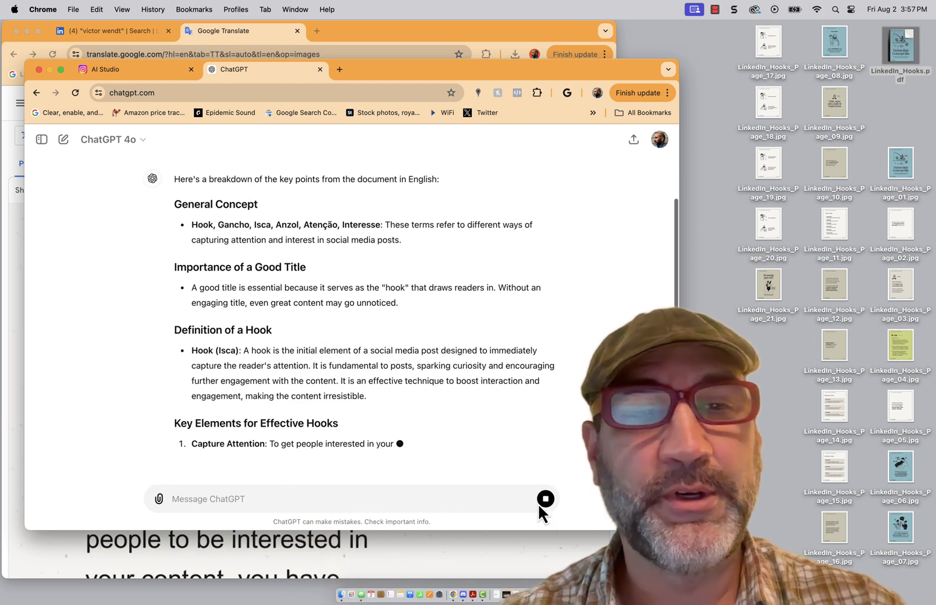
{"action": "scroll", "scroll_direction": "down", "scroll_amount": 3}
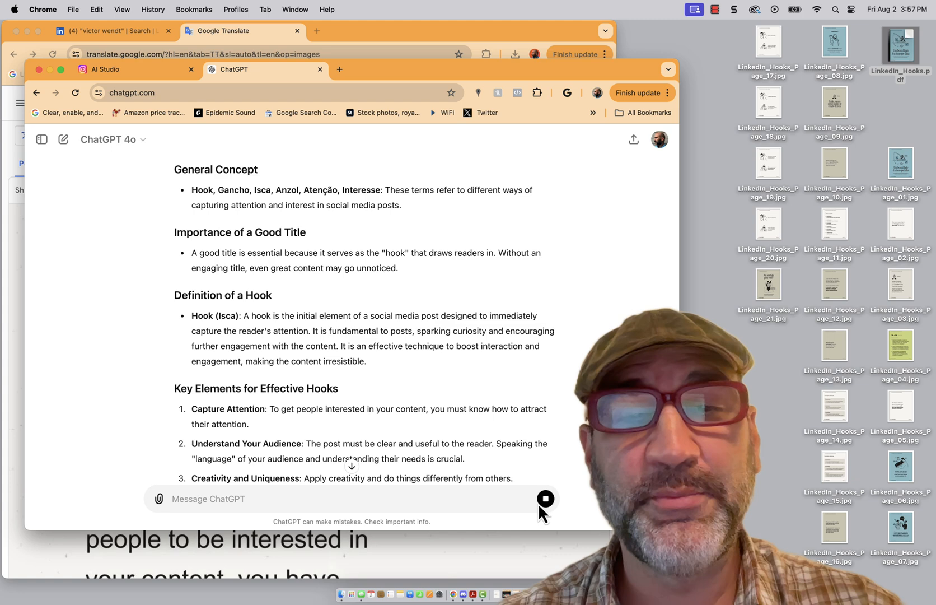
{"action": "scroll", "scroll_direction": "down", "scroll_amount": 3}
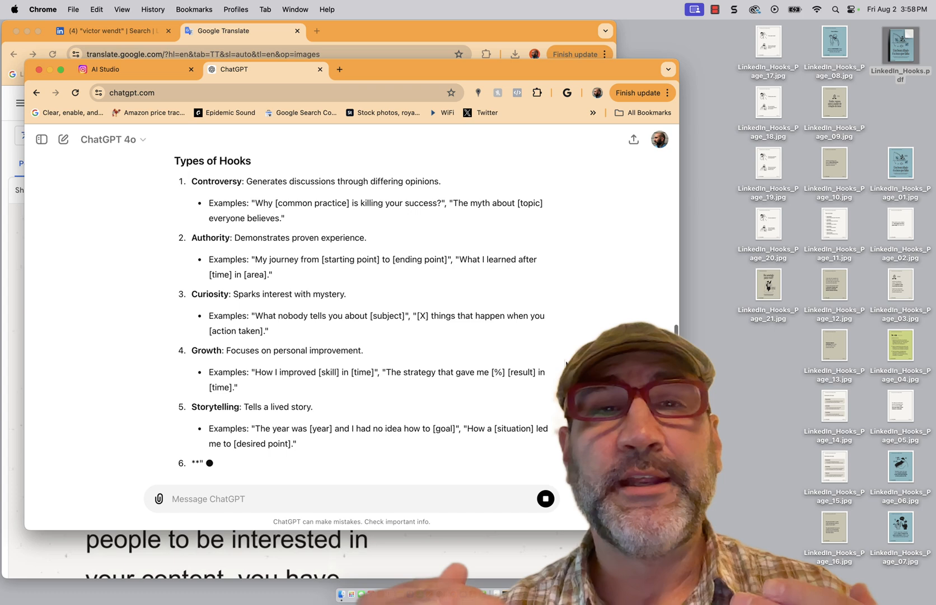
{"action": "scroll", "scroll_direction": "down", "scroll_amount": 3}
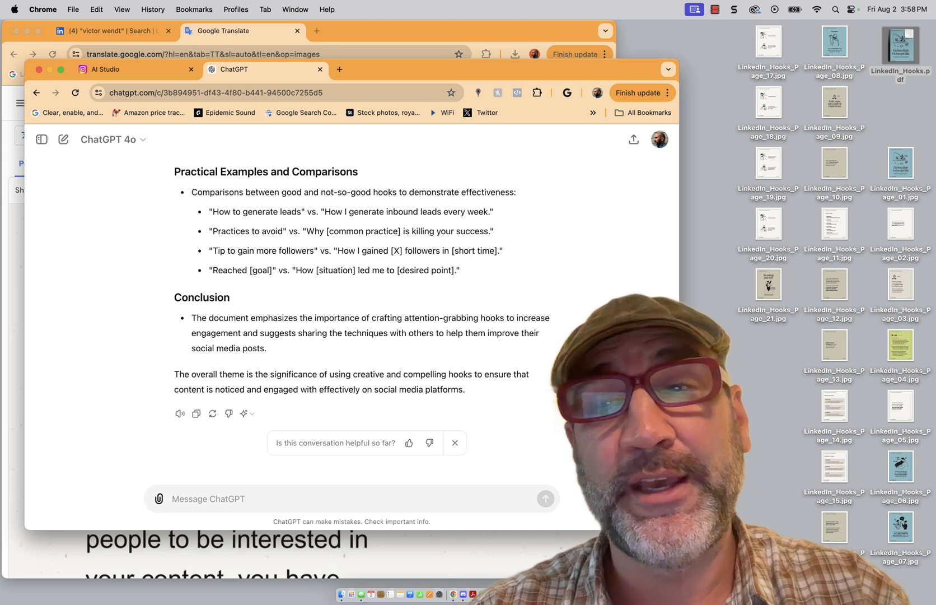
{"action": "mouse_move", "coordinate": [567, 368]}
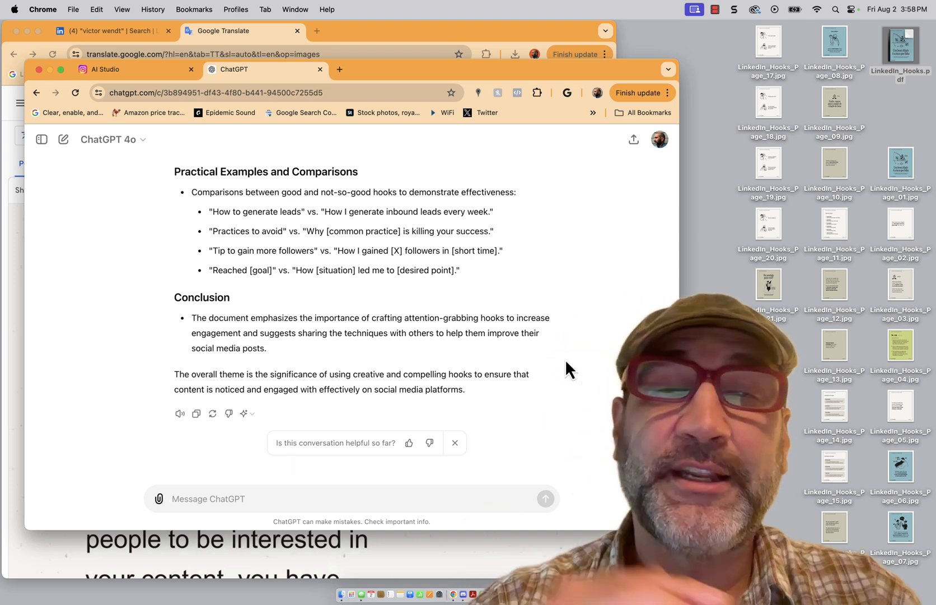